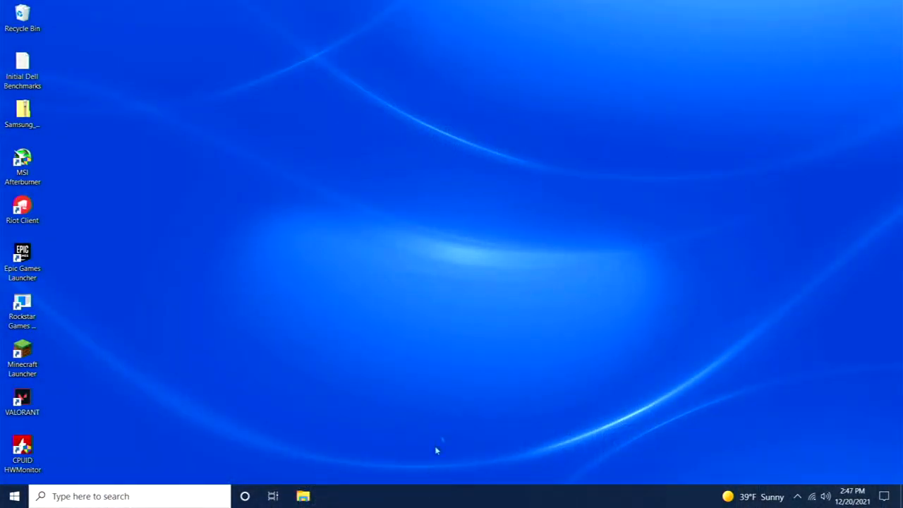
Bring up This PC in File Explorer, listing user folders, OS (C:) and the DVD drive.
left_click(302, 496)
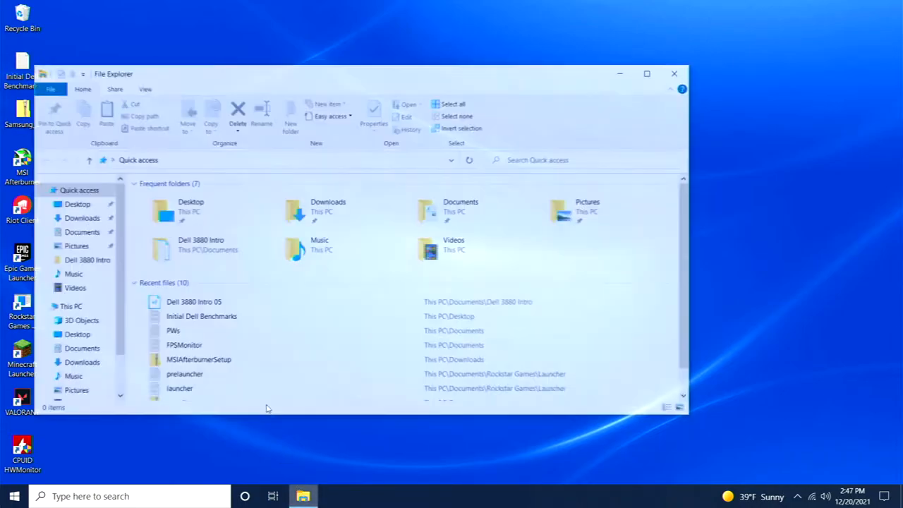
left_click(70, 305)
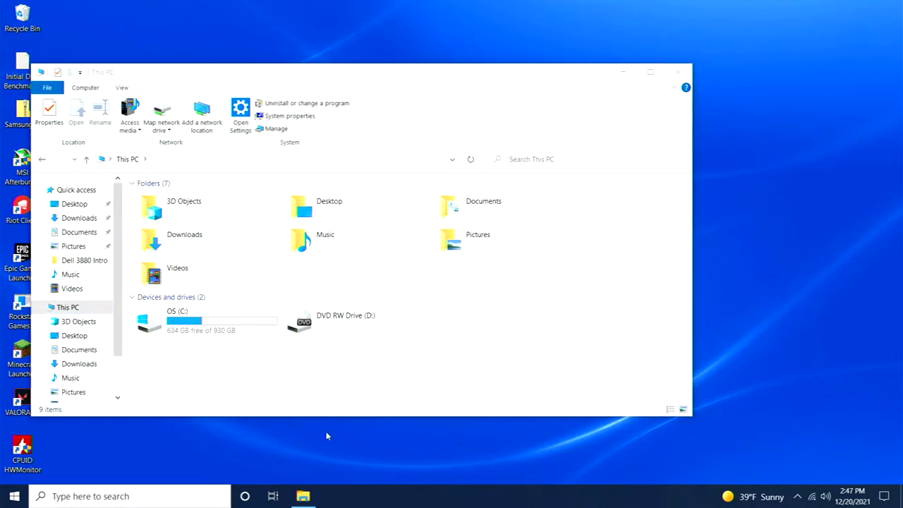
Launch Disk Management via search and initialize the 1863 GB Disk 0 as GPT.
type("disk manage")
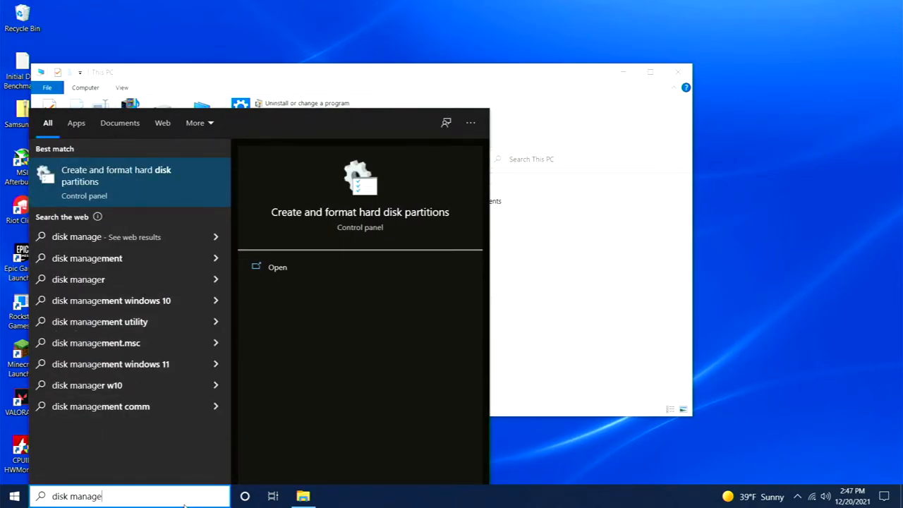
left_click(115, 175)
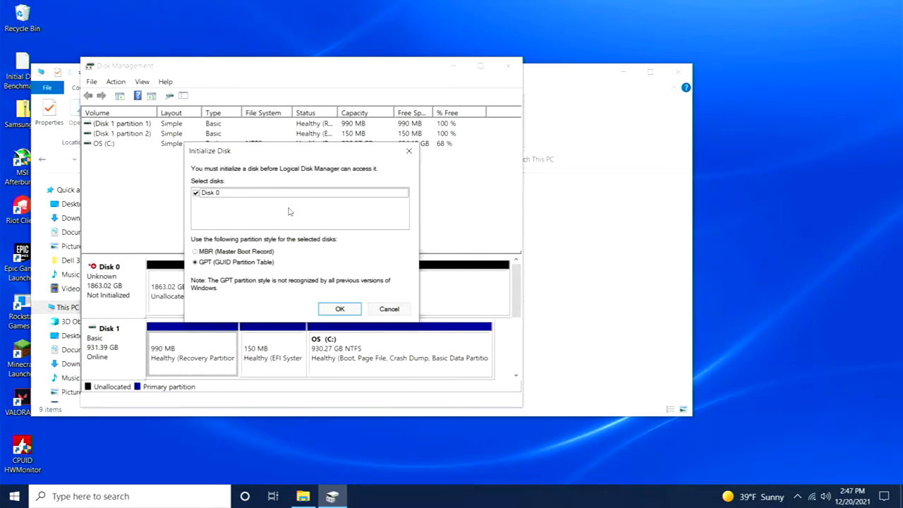
mouse_move(313, 302)
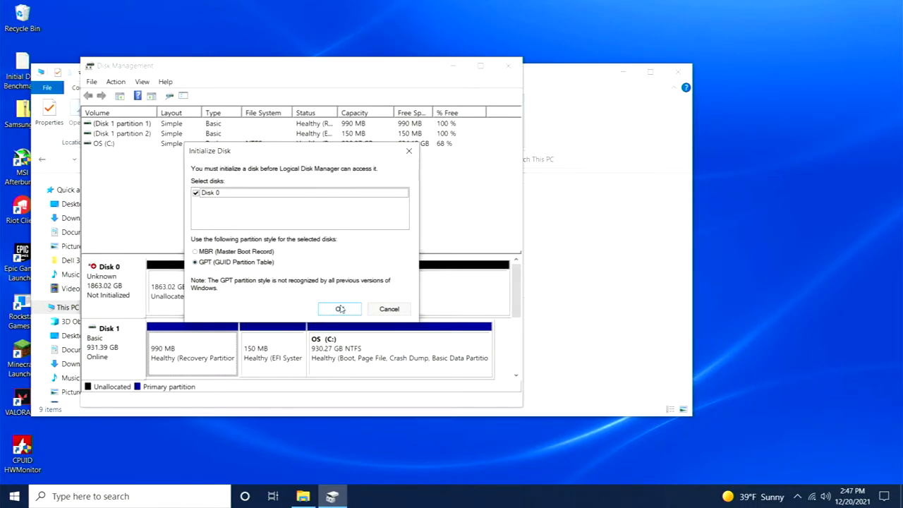
left_click(339, 309)
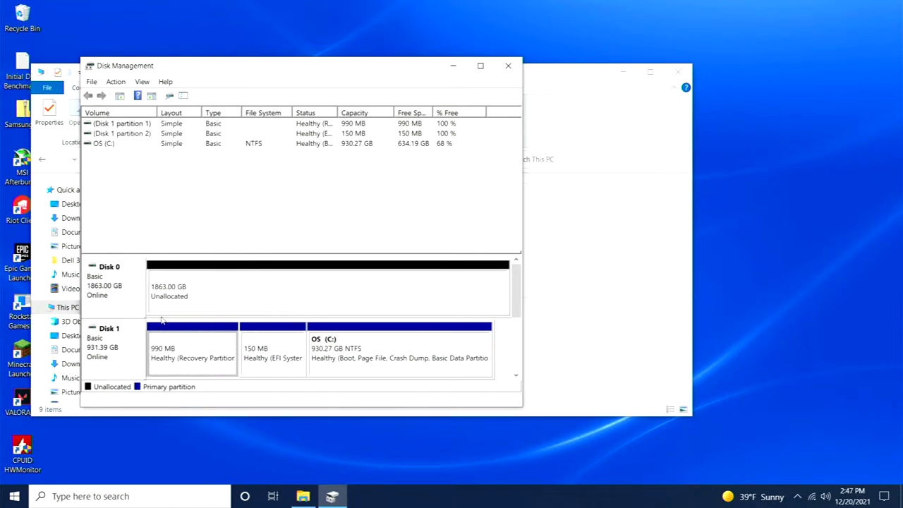
Create a maximum-size NTFS simple volume on Disk 0 as New Volume with drive letter E.
right_click(191, 289)
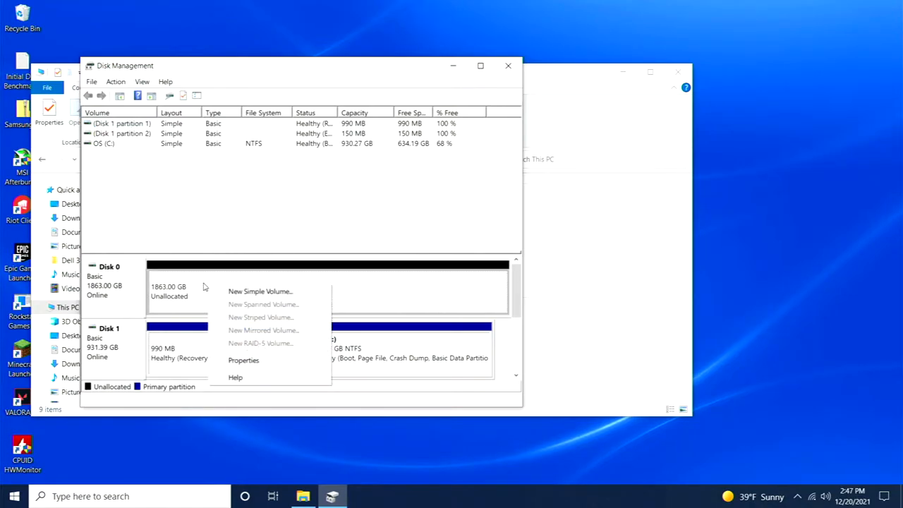
left_click(259, 291)
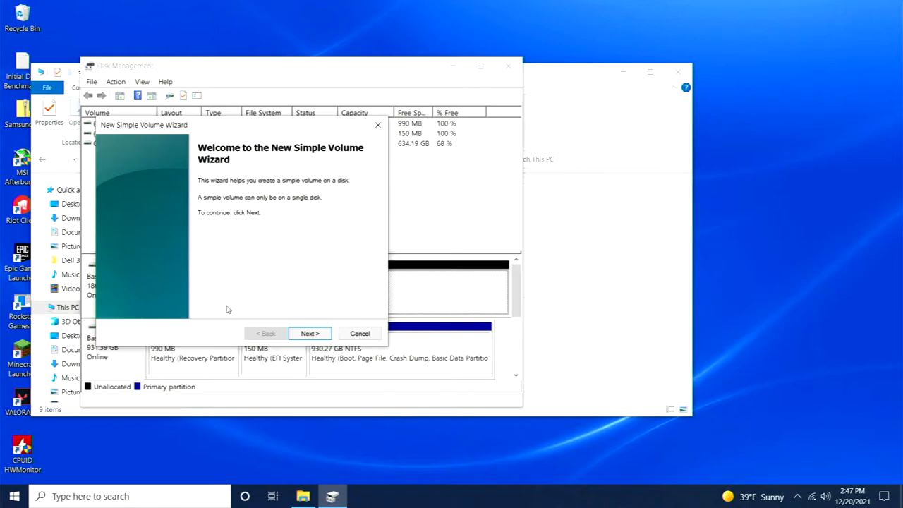
left_click(311, 333)
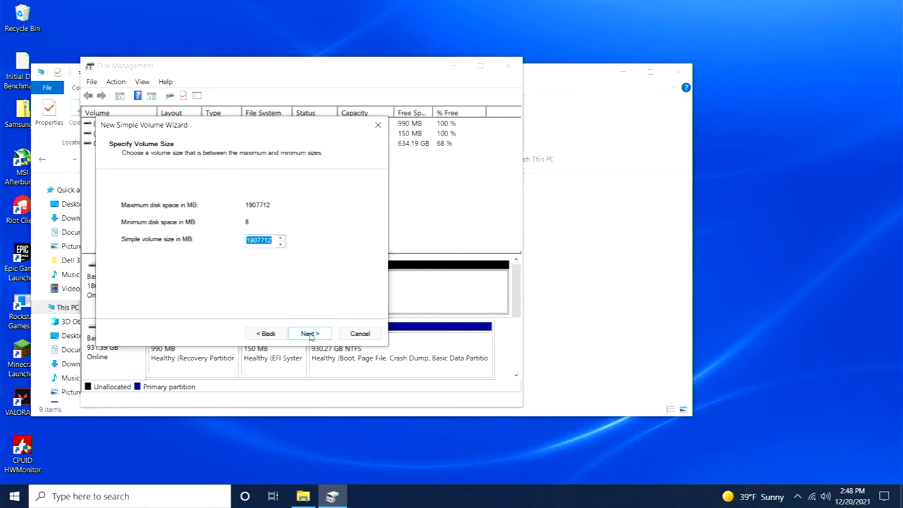
left_click(311, 333)
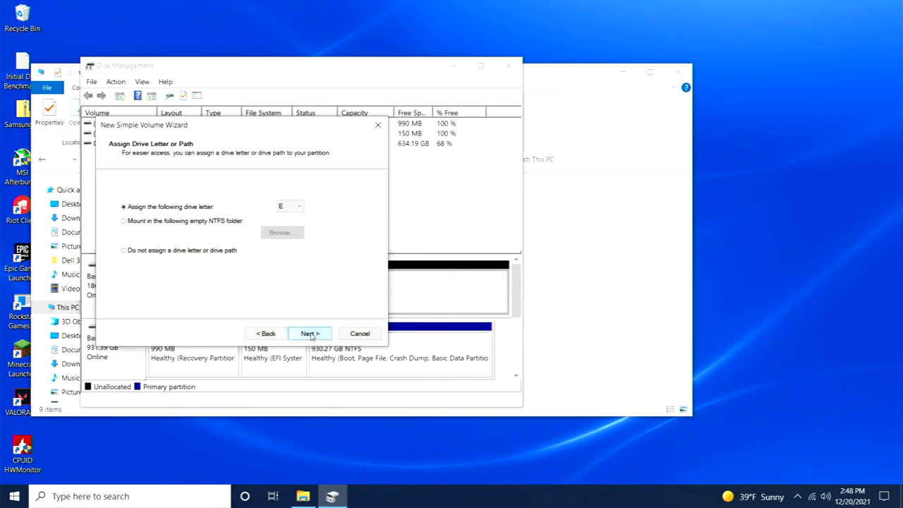
left_click(309, 333)
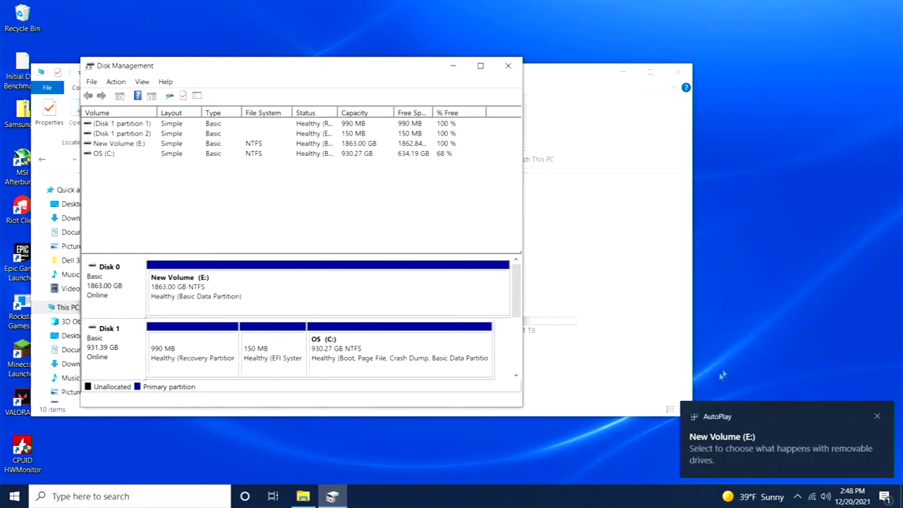
mouse_move(483, 45)
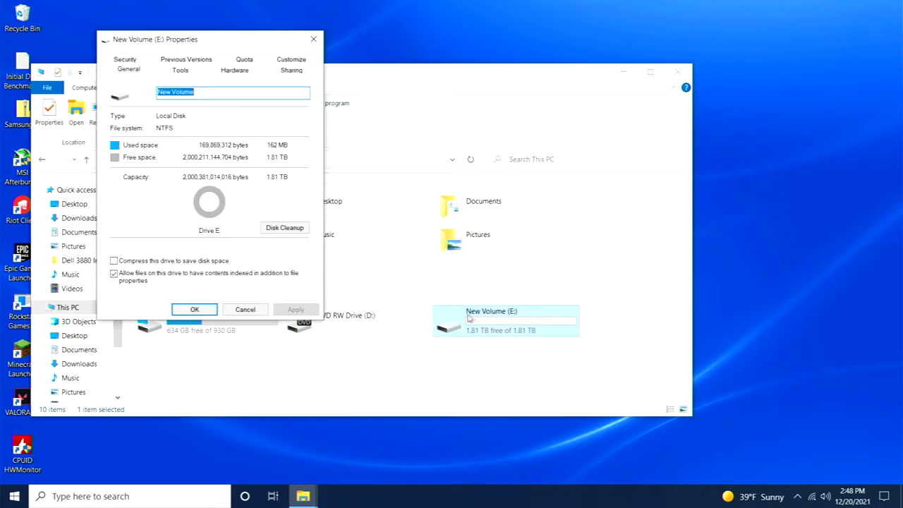
mouse_move(479, 339)
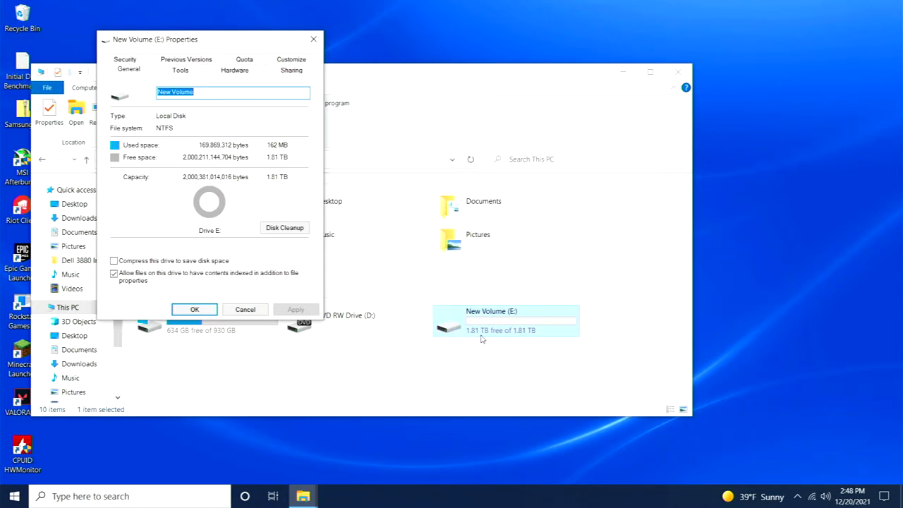
mouse_move(463, 338)
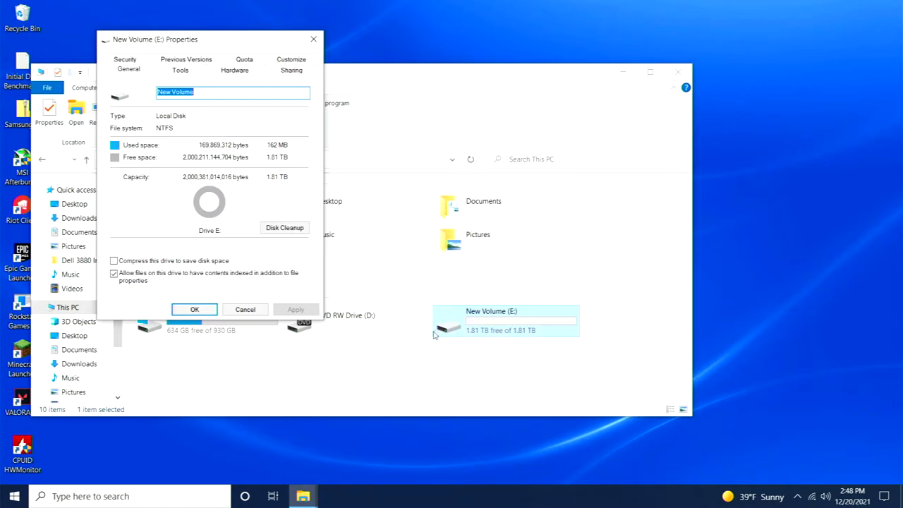
mouse_move(471, 353)
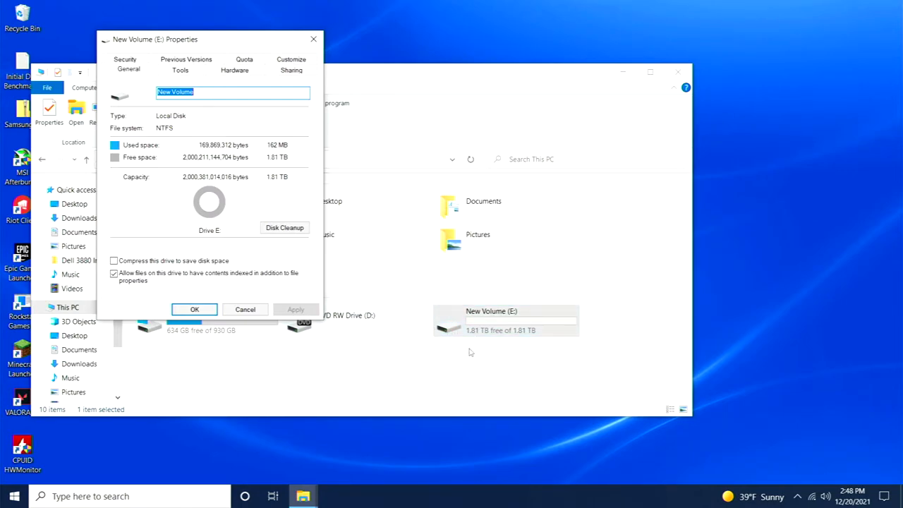
mouse_move(242, 130)
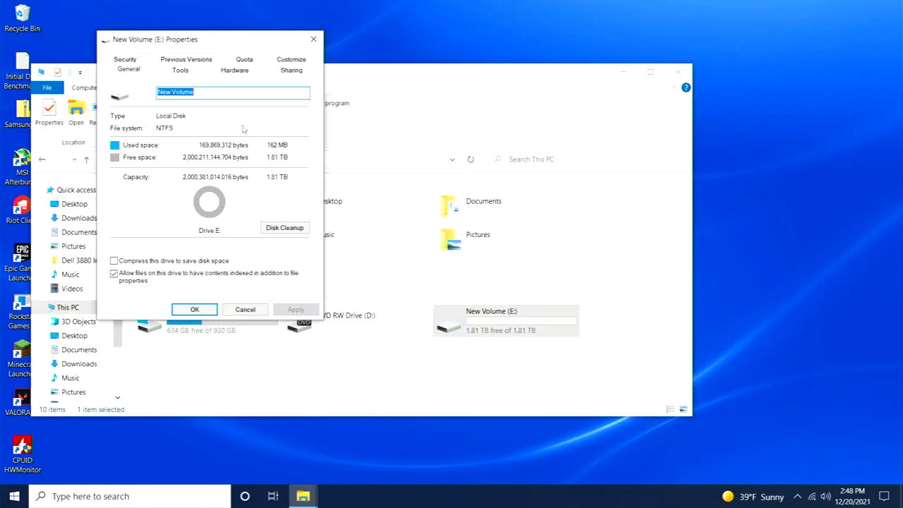
Dismiss New Volume (E:)'s properties, leaving the 1.81 TB drive listed under This PC.
left_click(245, 309)
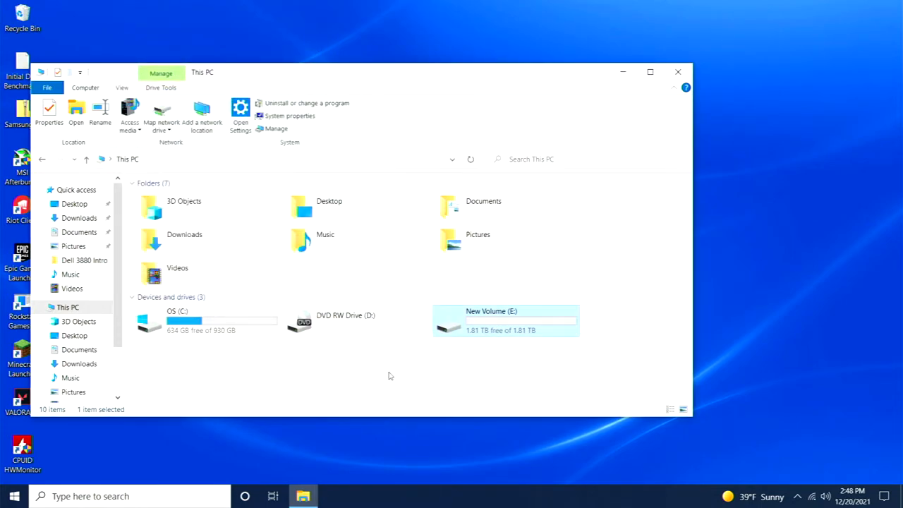